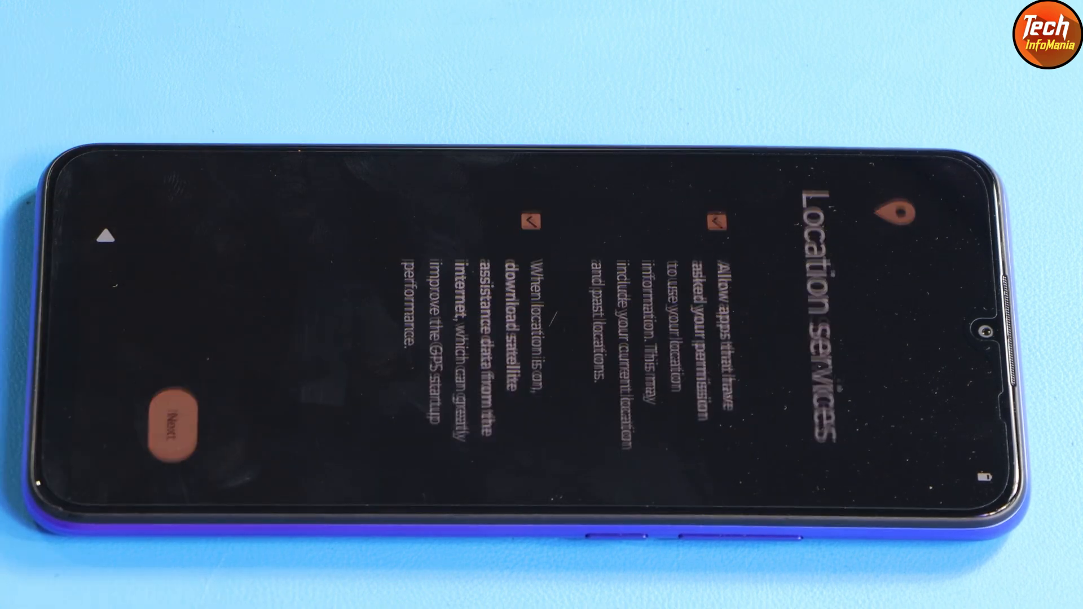
# Step: Keep both location services options enabled and continue past this setup step
pyautogui.click(176, 424)
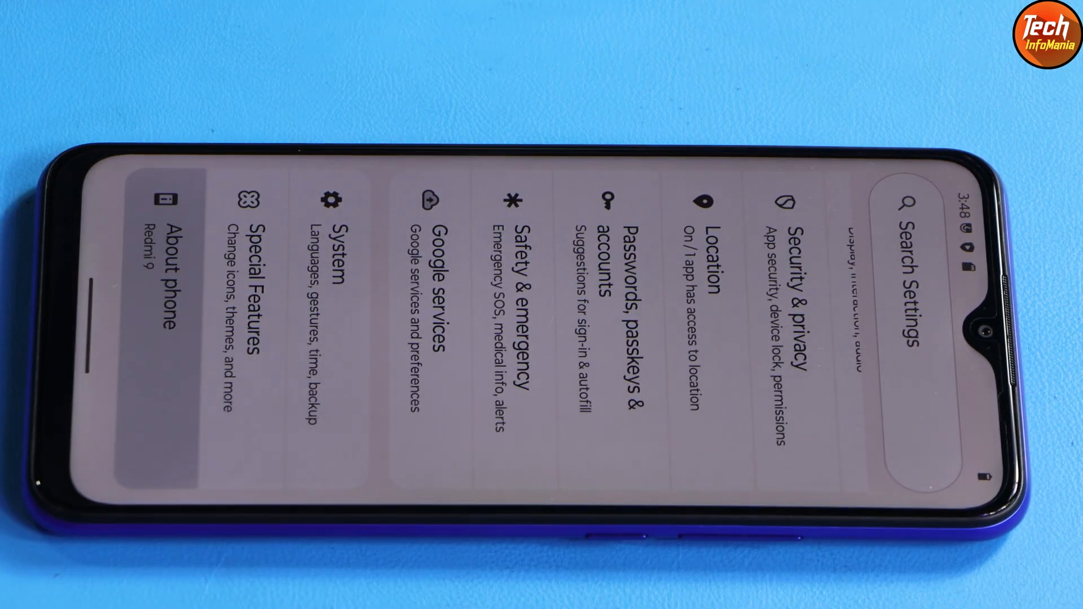
# Step: Open About phone to show the Redmi 9's AxionOS 1.3 / Android 15 details
pyautogui.click(162, 290)
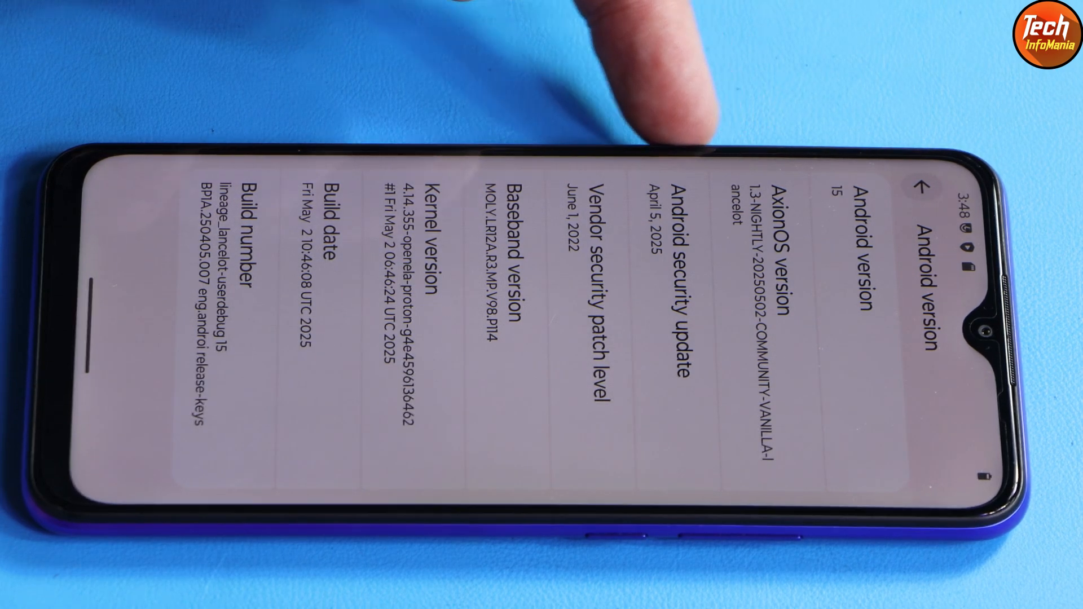
pyautogui.moveTo(621, 82)
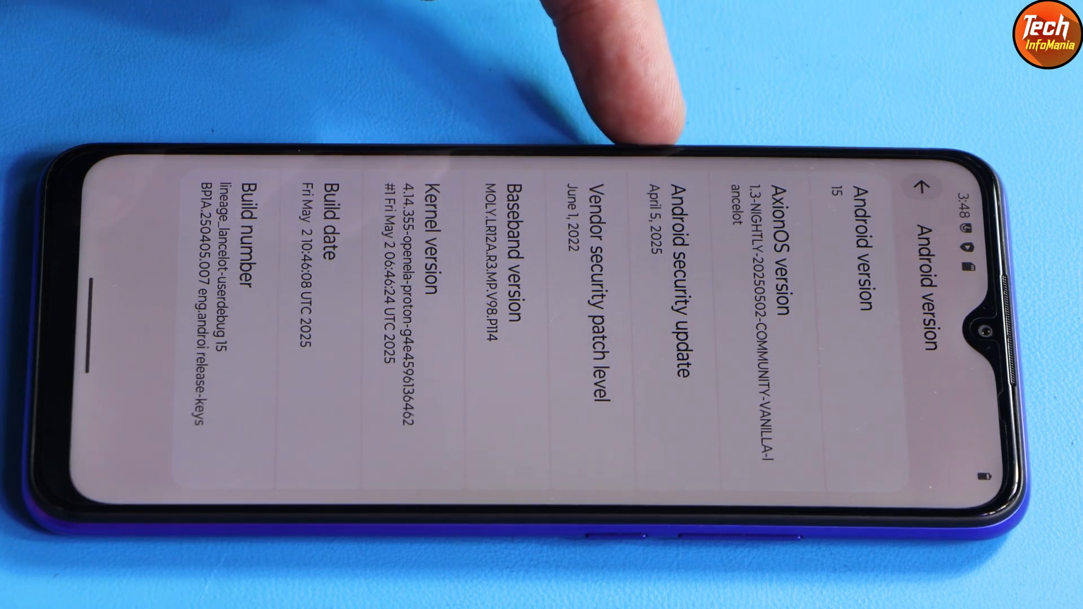